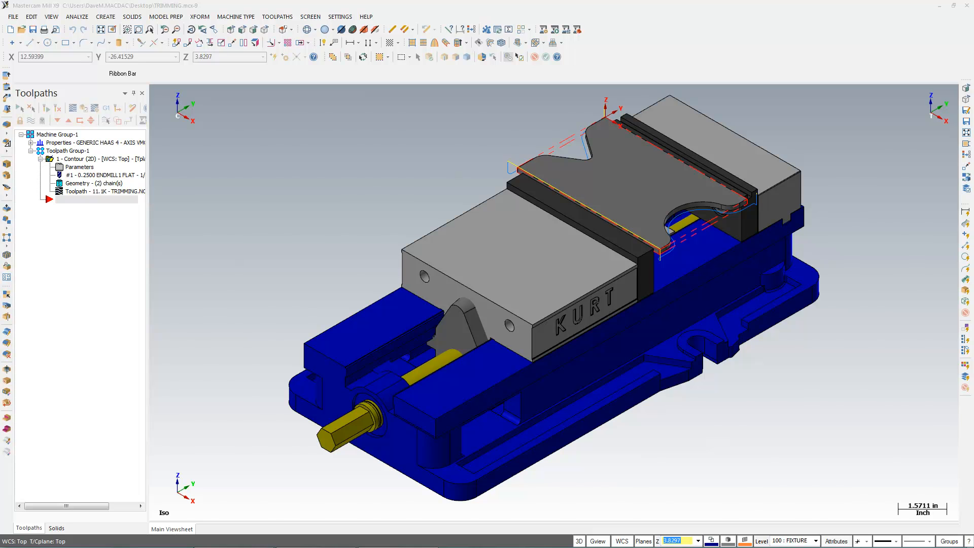
mouse_move(657, 79)
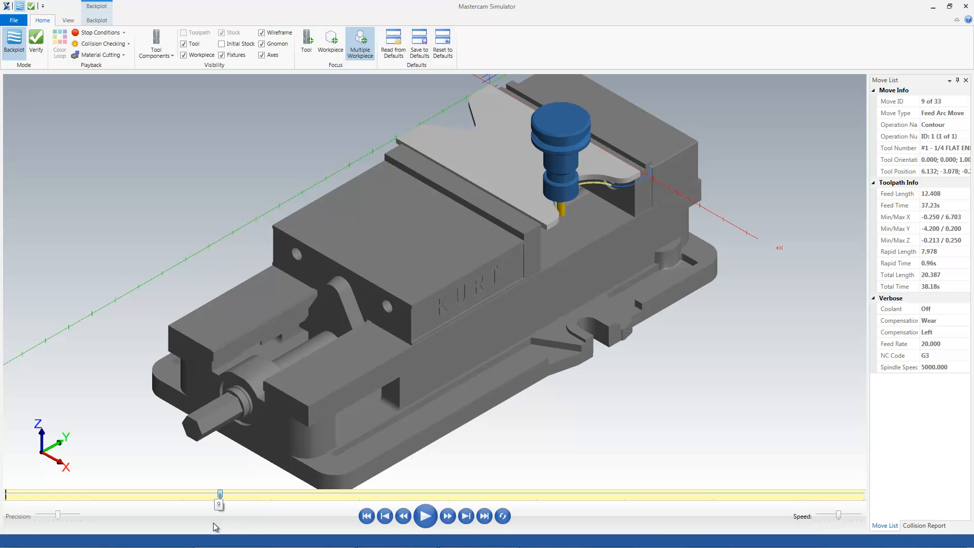
Step: Step the backplot back one move and view the part from the front
left_click(402, 516)
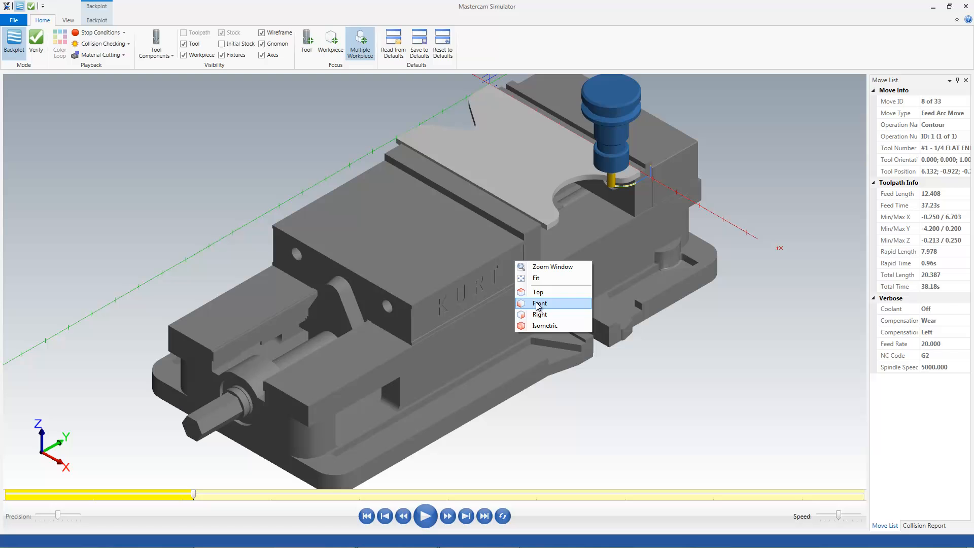
left_click(539, 303)
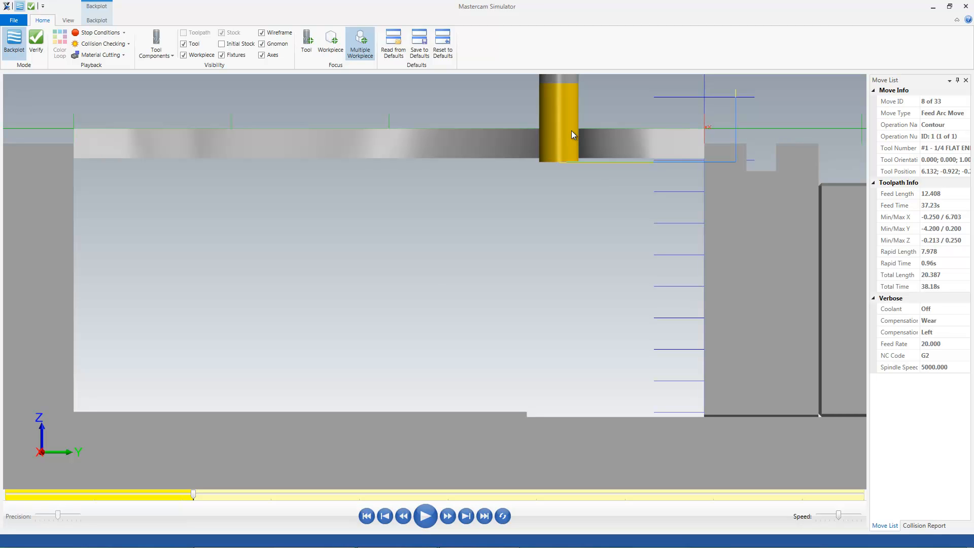
mouse_move(577, 93)
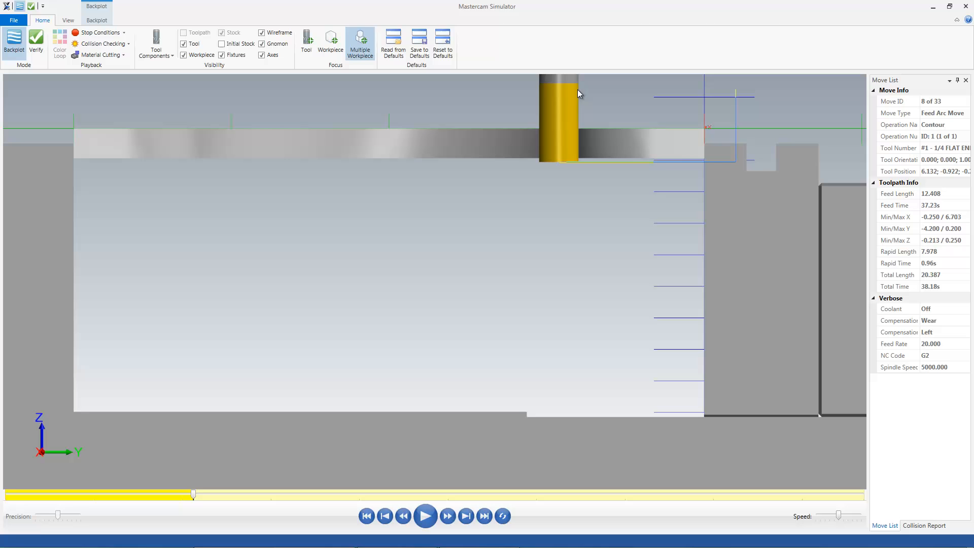
mouse_move(574, 137)
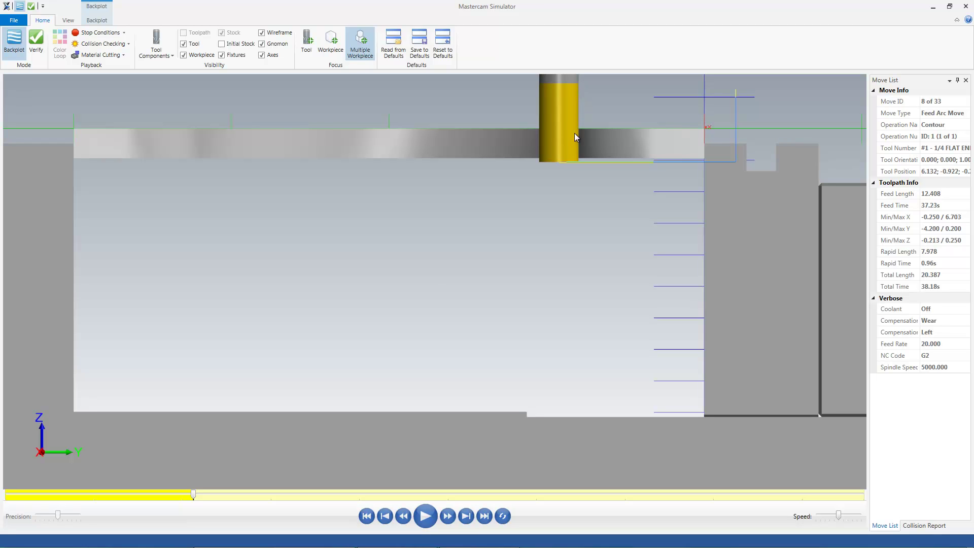
mouse_move(566, 174)
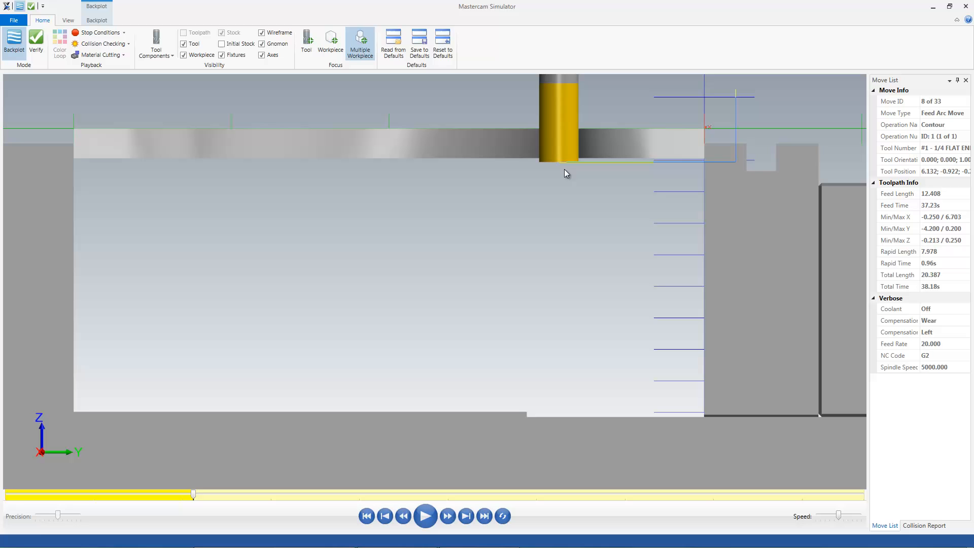
mouse_move(590, 183)
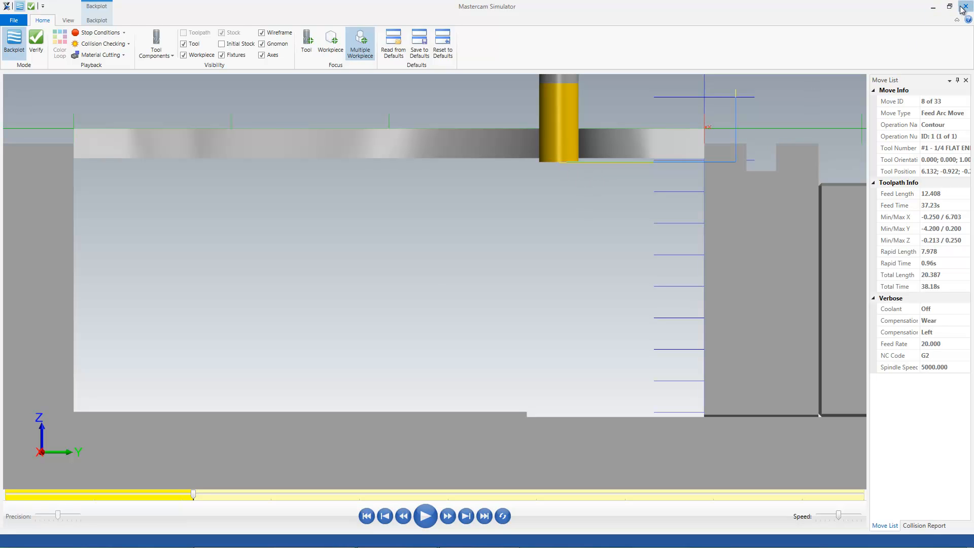
Step: Close the simulator and bring up the contour operation's parameters
left_click(961, 7)
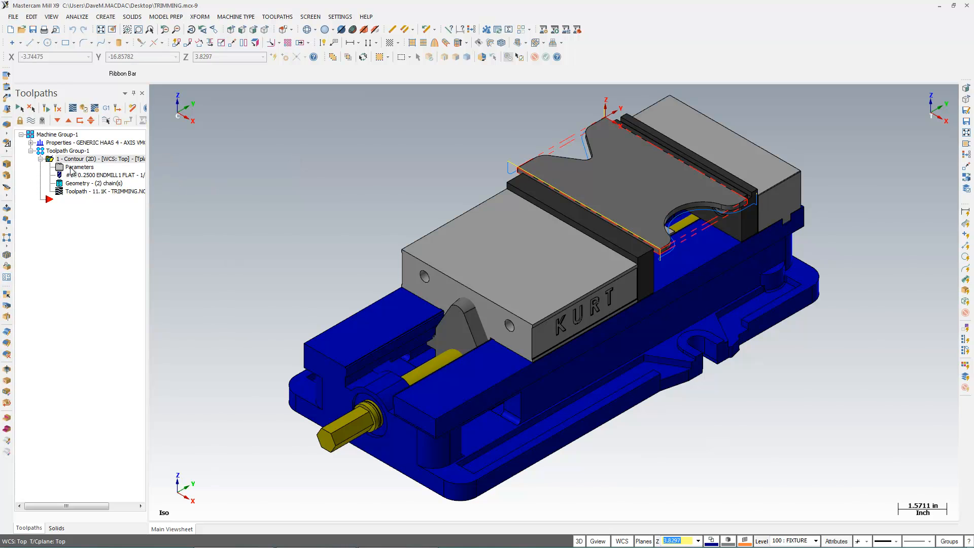
double_click(79, 166)
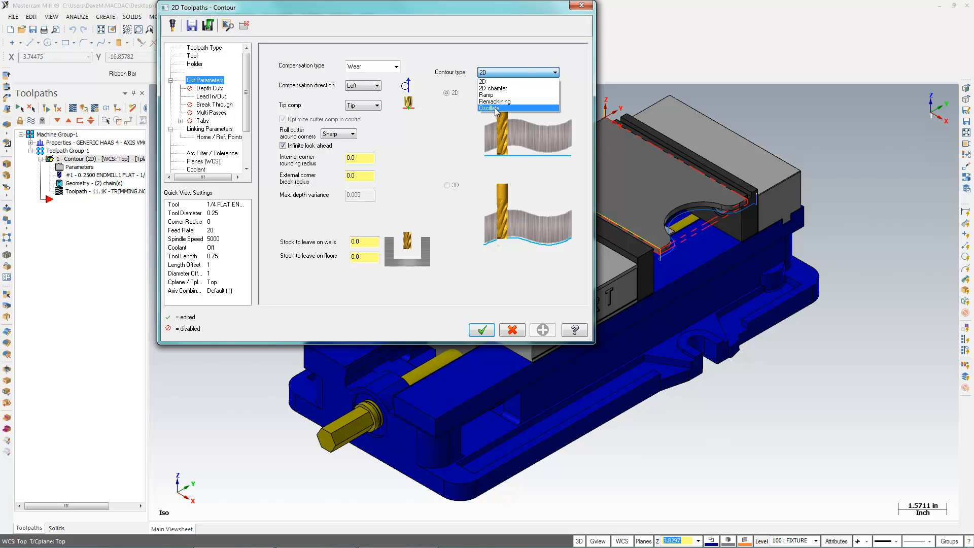
Step: Set the contour type to Oscillate with linear waves and accept the parameters
left_click(491, 108)
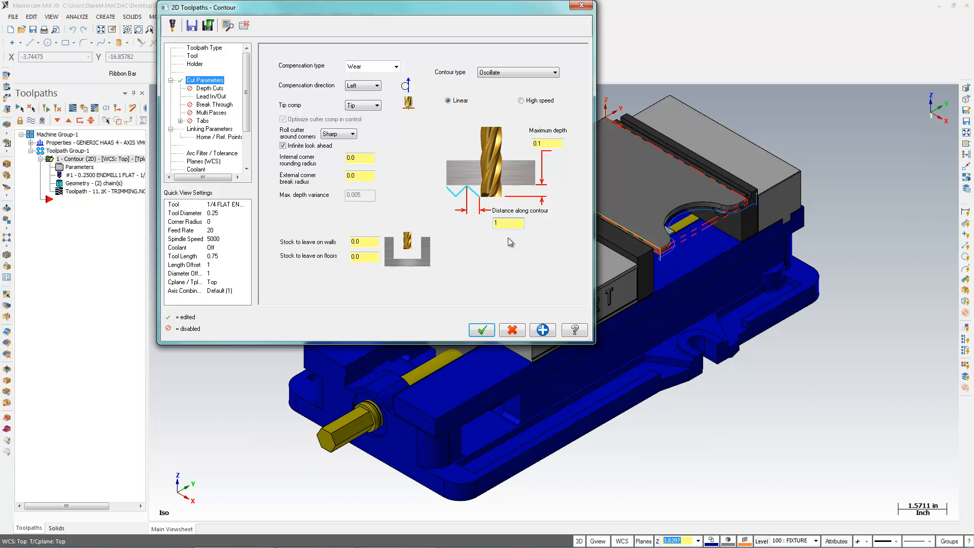
left_click(481, 330)
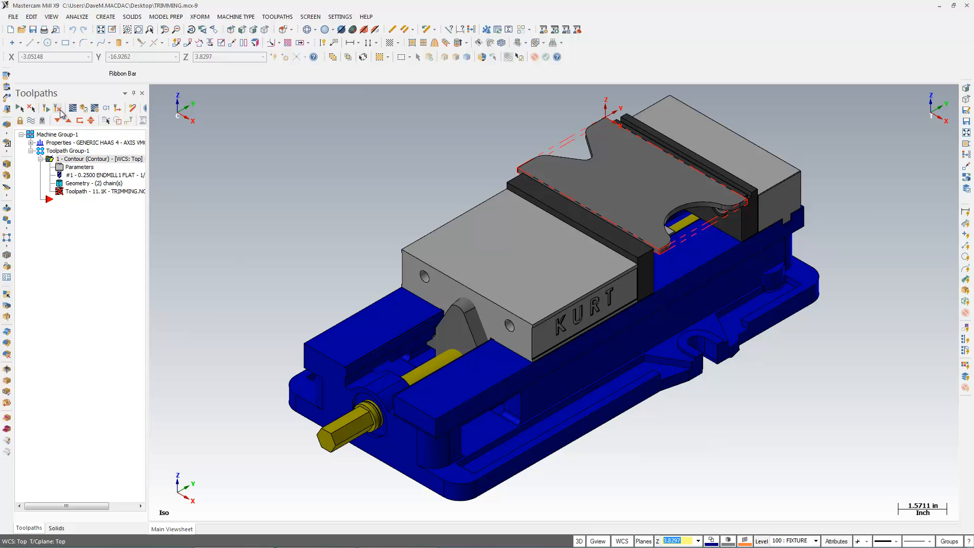
Step: Regenerate the dirty contour operation into the oscillating zigzag toolpath
left_click(60, 112)
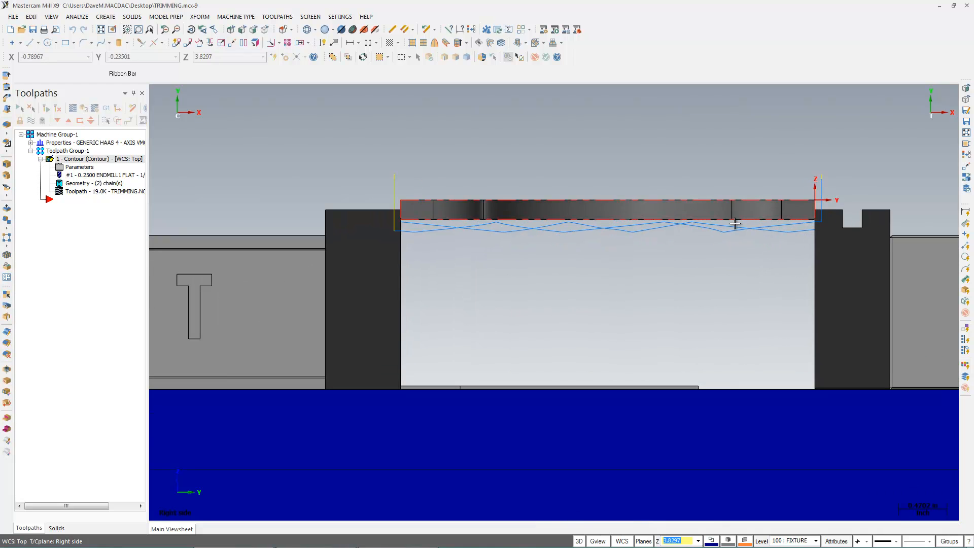
mouse_move(147, 200)
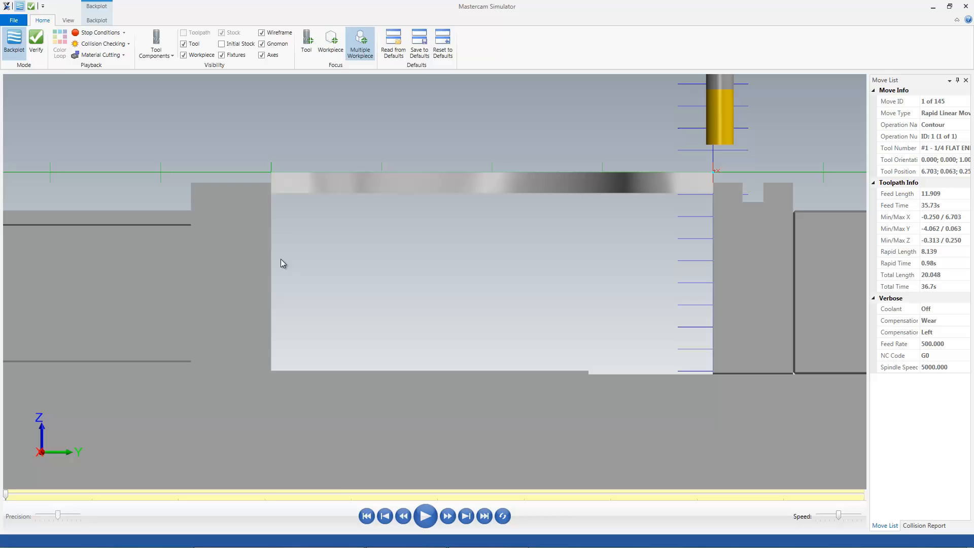
mouse_move(3, 509)
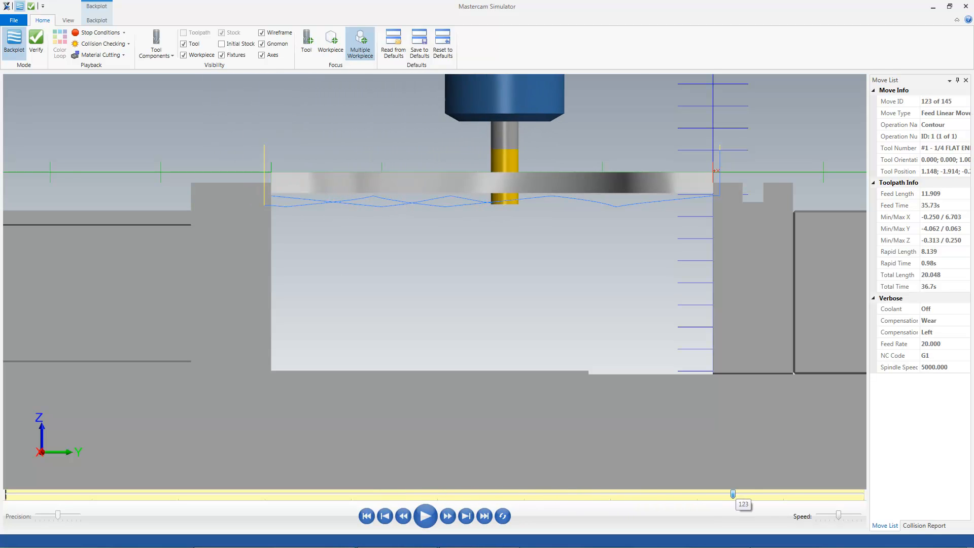
Step: Accept the 0.25 maximum wave depth and backplot the updated contour operation
left_click(484, 516)
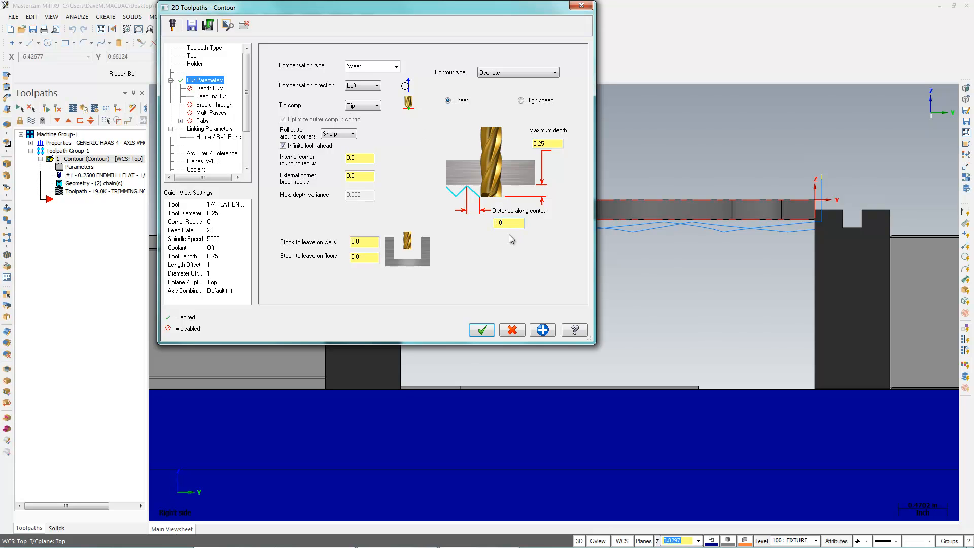
left_click(481, 330)
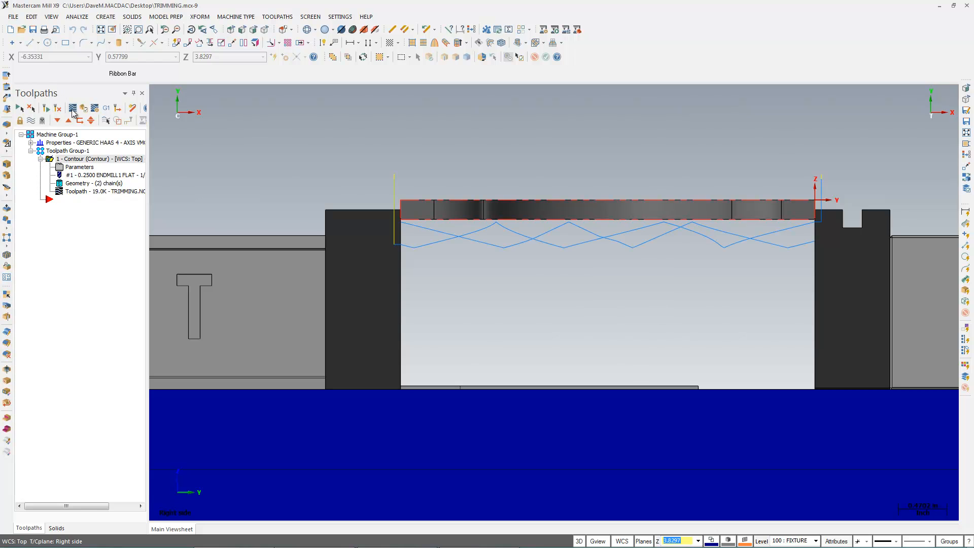
mouse_move(73, 108)
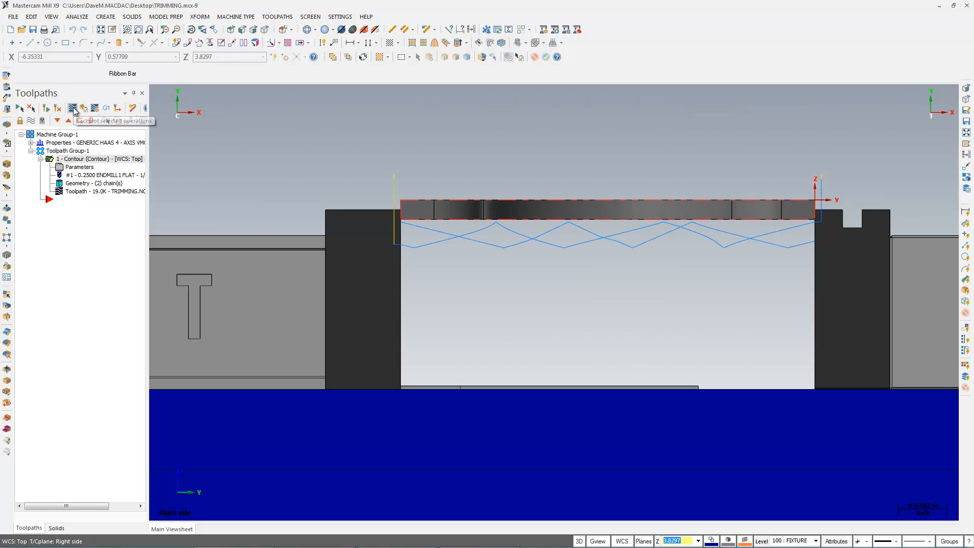
left_click(73, 107)
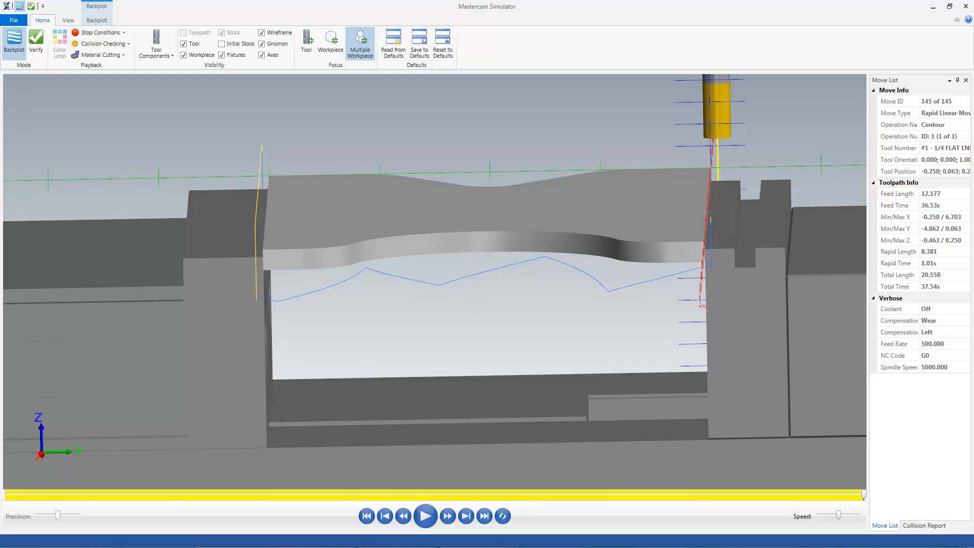
Step: Close the simulator after the 145-move linear-wave backplot finishes
left_click(234, 540)
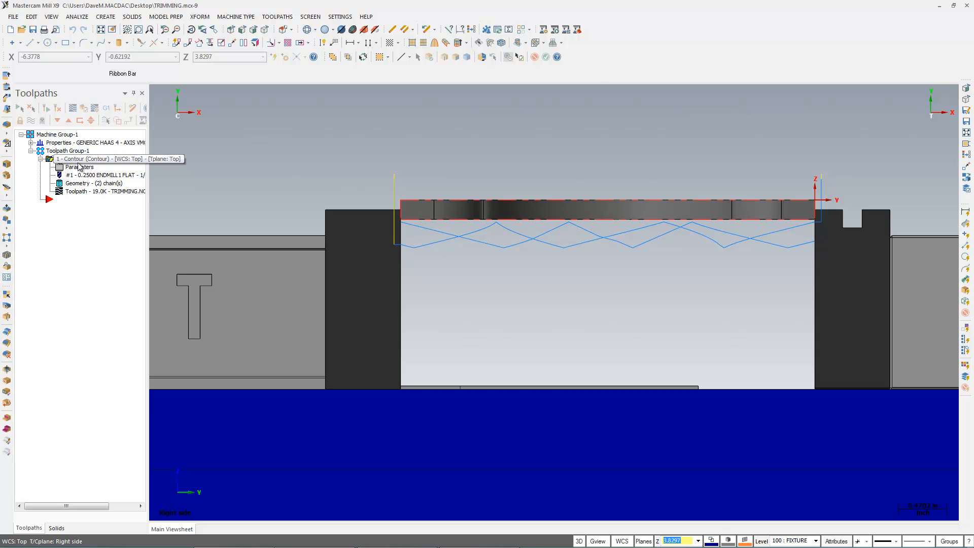
Step: Switch the oscillation to High speed waves with 1.2 distance along contour and accept
double_click(79, 166)
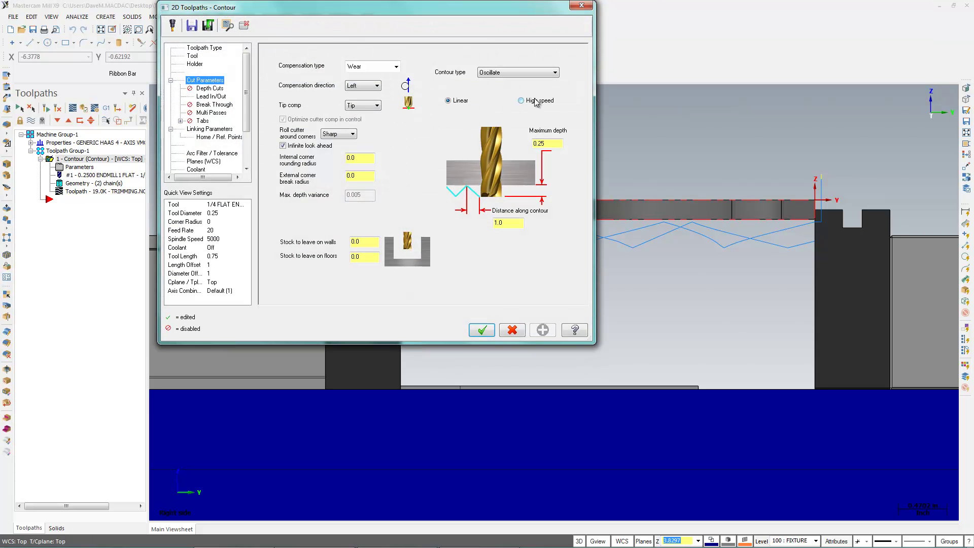
left_click(521, 101)
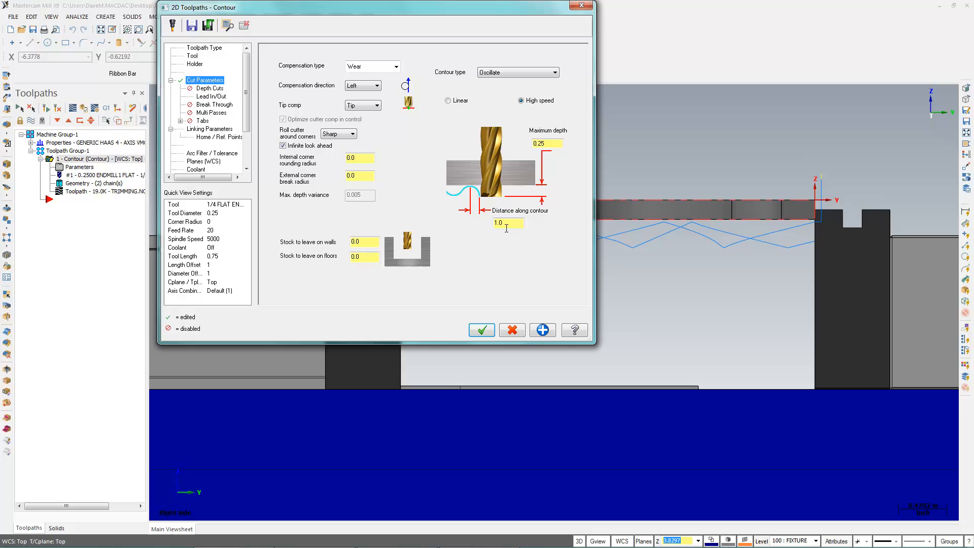
triple_click(503, 222)
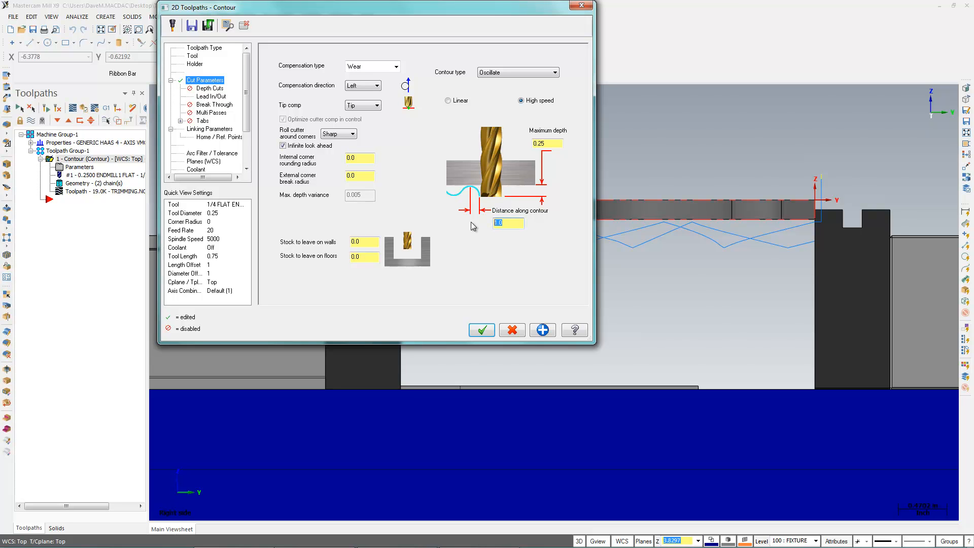
type("1.2")
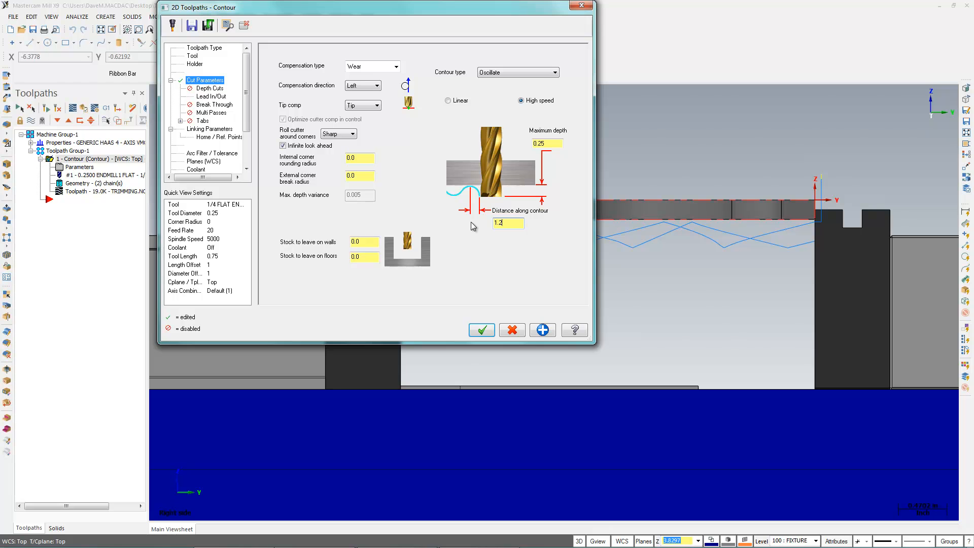
left_click(481, 330)
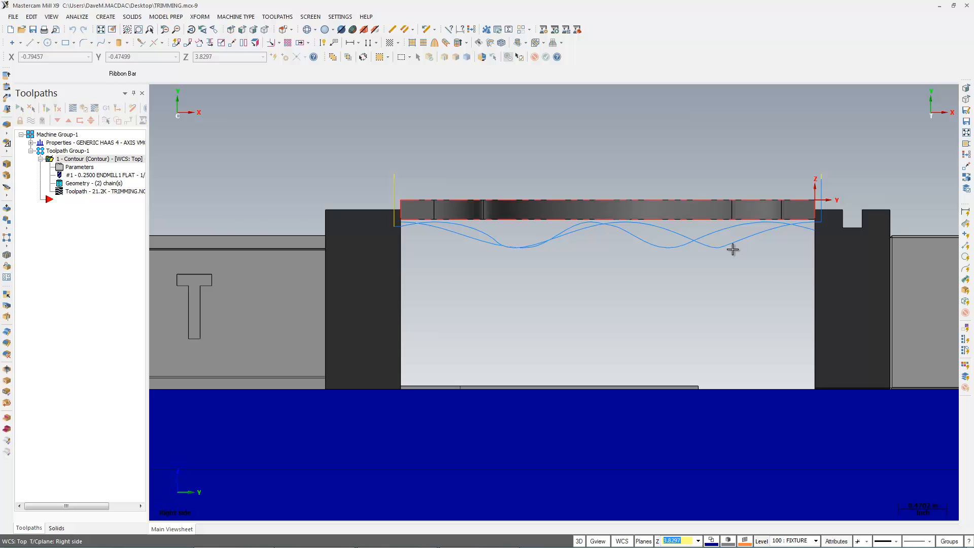
mouse_move(593, 242)
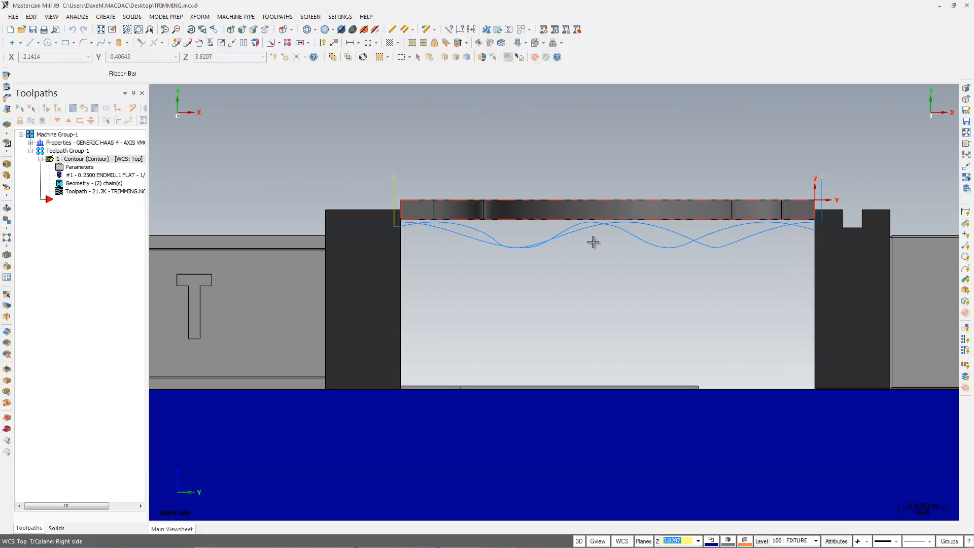
mouse_move(111, 193)
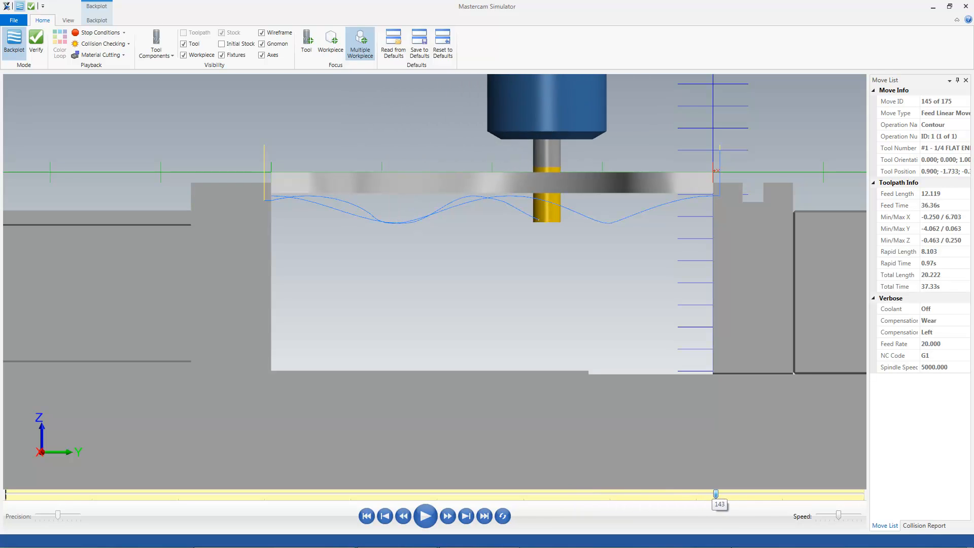
Step: Jump the backplot to its final move and show the cut part in Isometric view
left_click(483, 516)
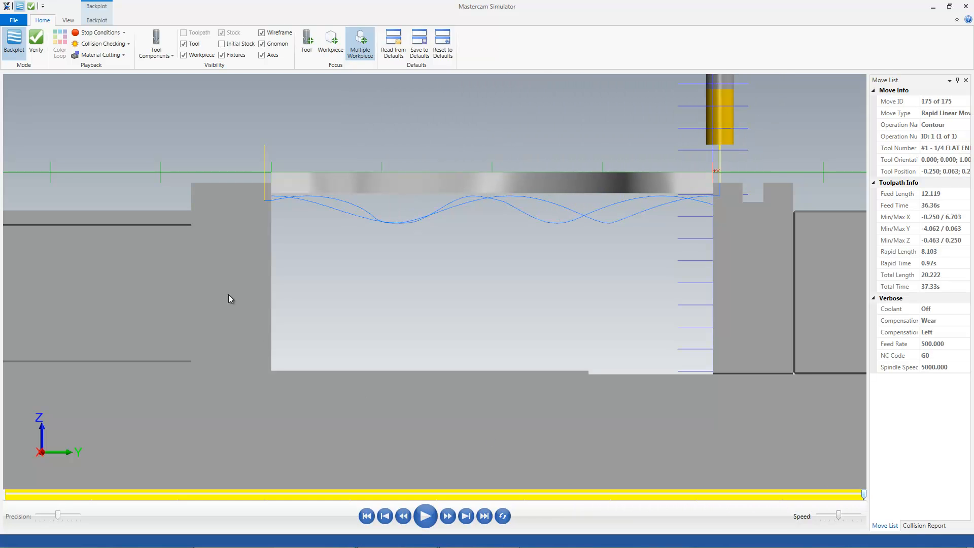
right_click(231, 299)
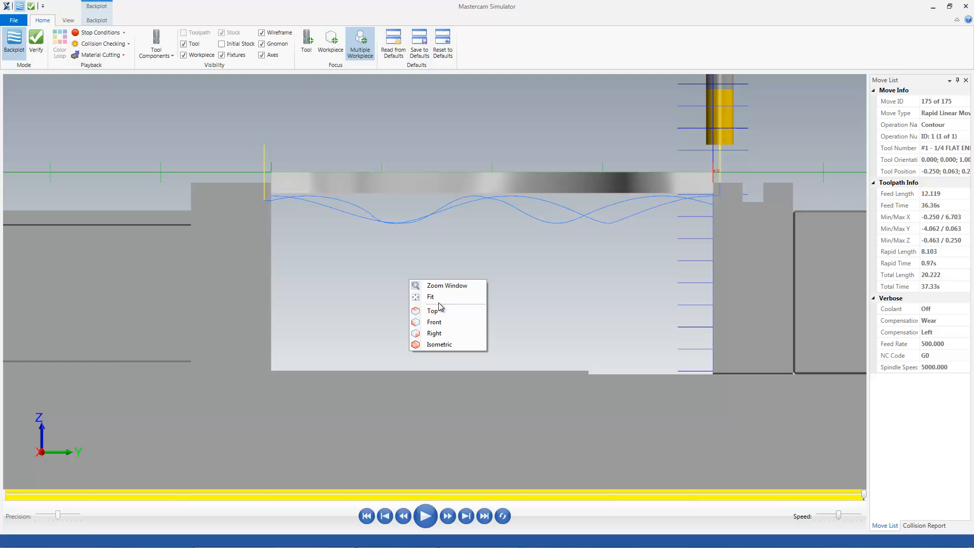
left_click(439, 344)
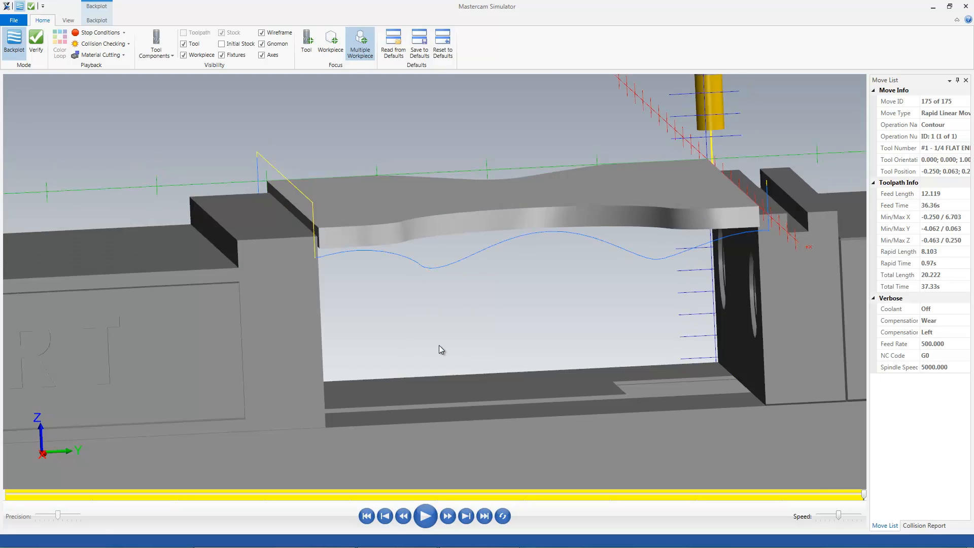